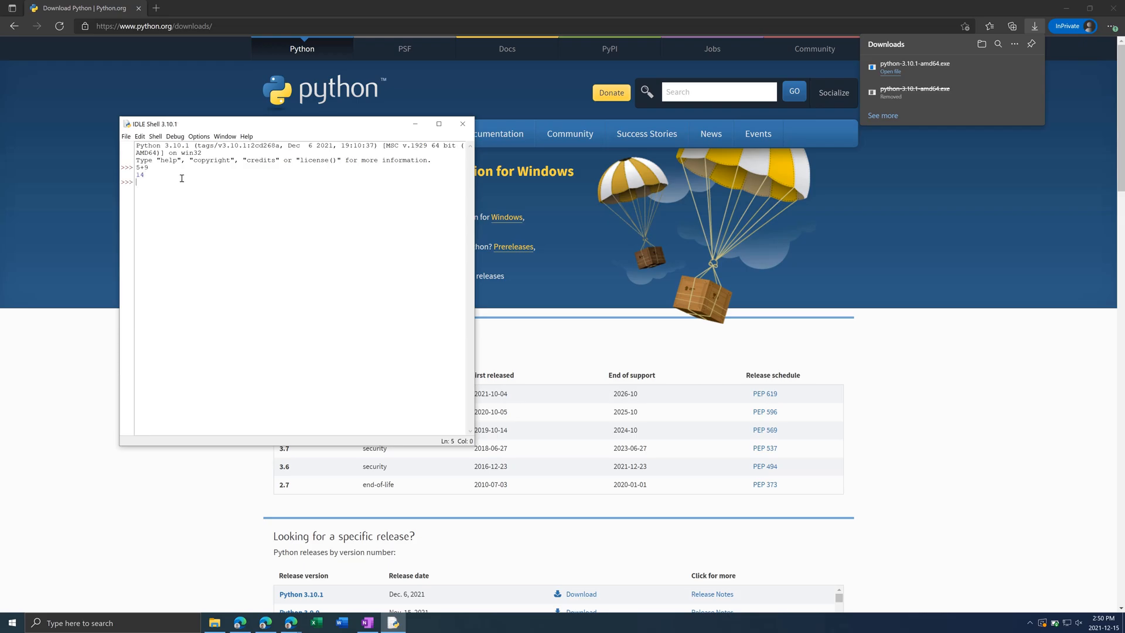
Focus the Python shell before creating a new untitled script window
click(126, 136)
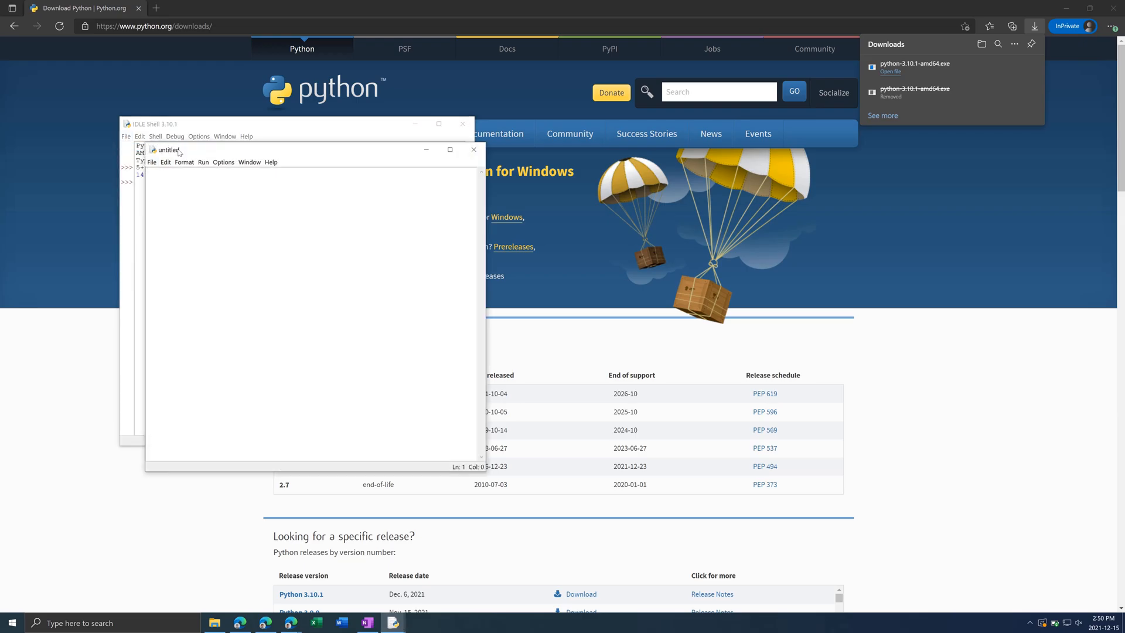
Write a print( statement on the first line of the untitled script
text(print()
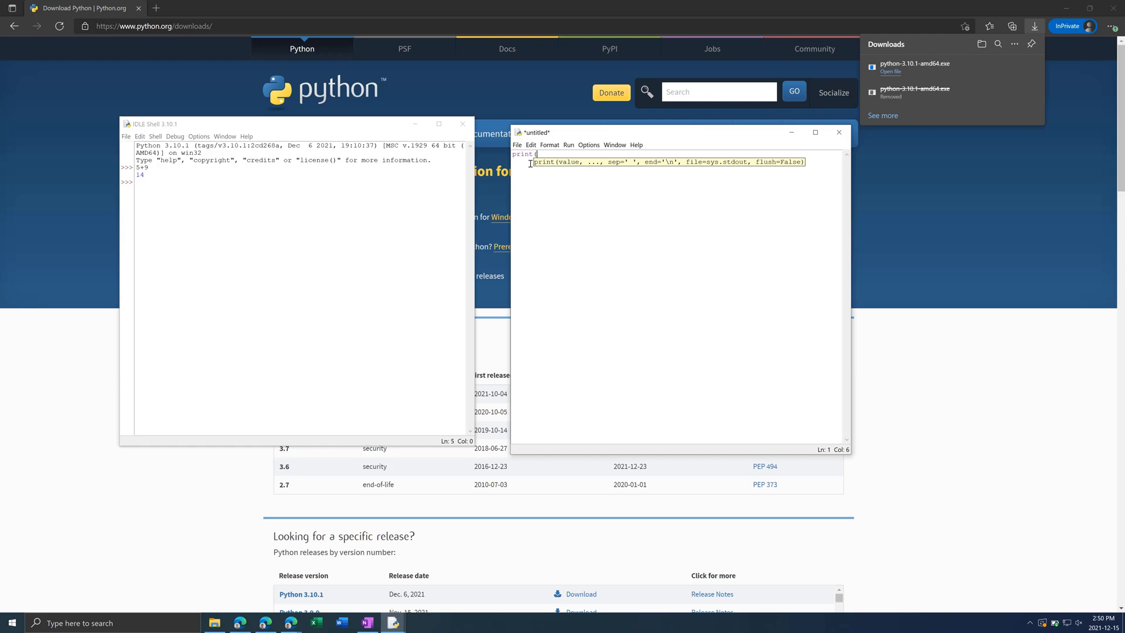
click(516, 144)
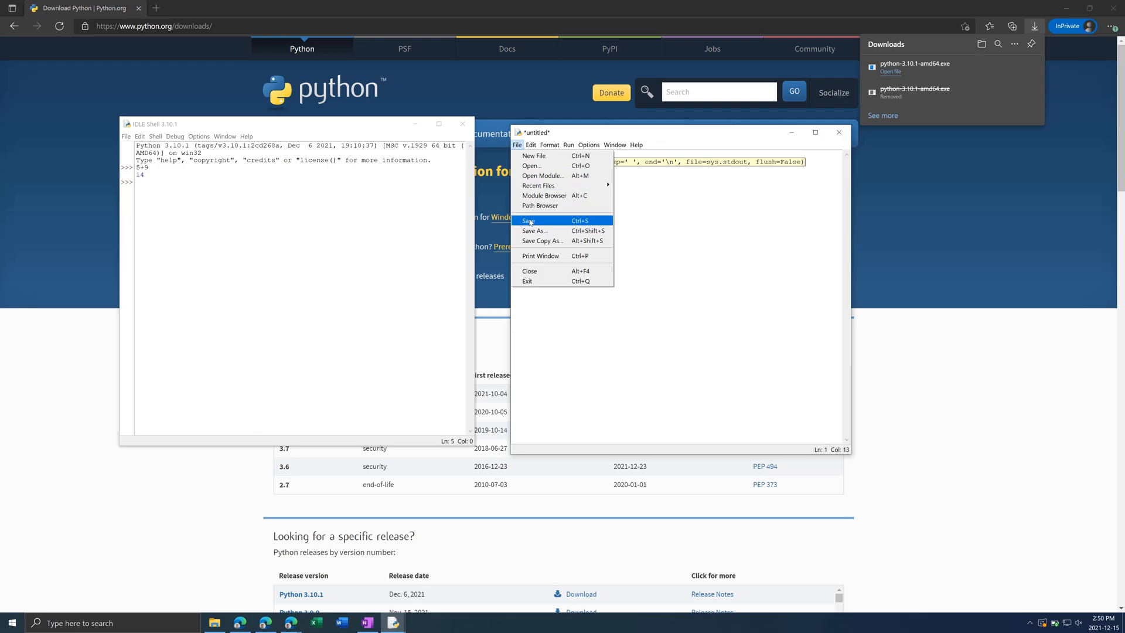
Save the script as Test in the Python Examples folder
click(535, 231)
text(Test)
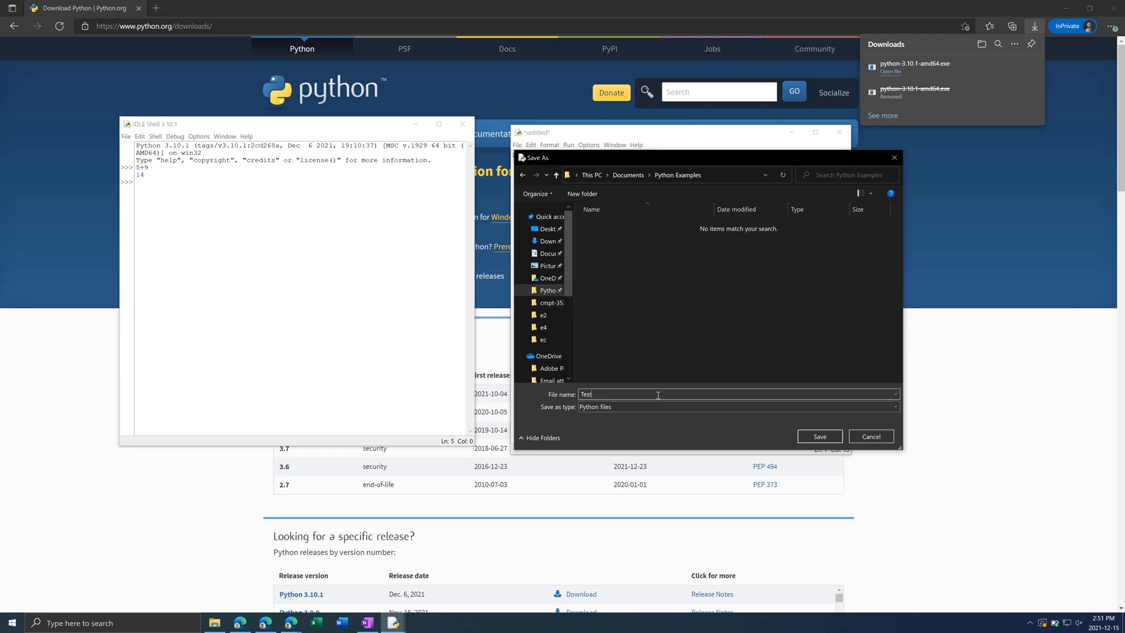
click(820, 436)
text(while num)
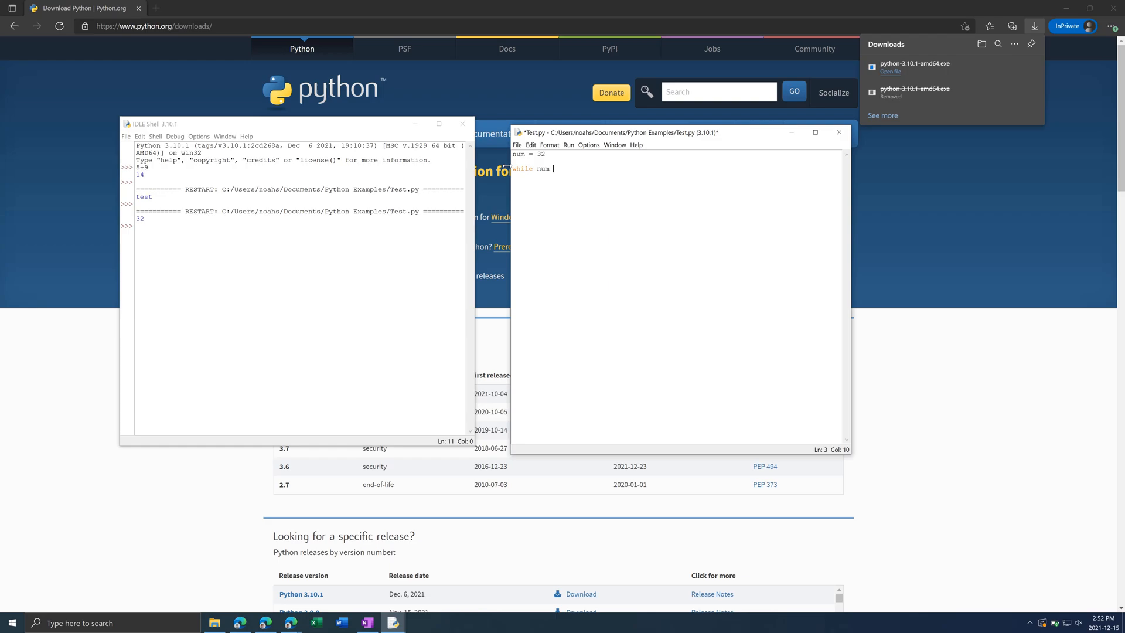
Complete the loop header as while num >= 0: below num = 32
text(>=)
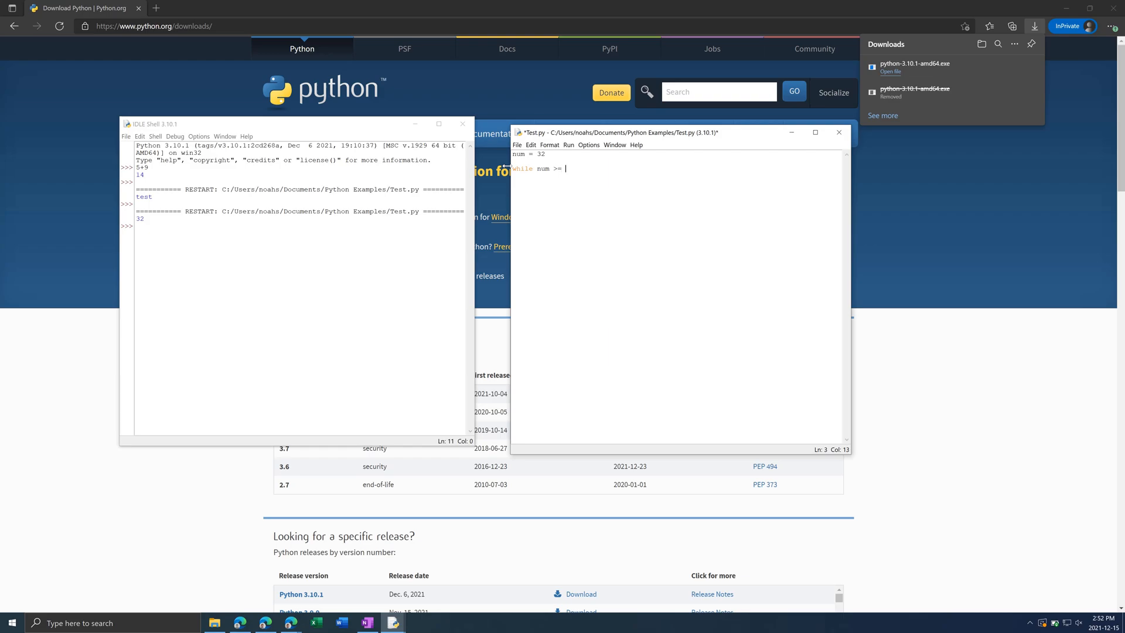
text(0)
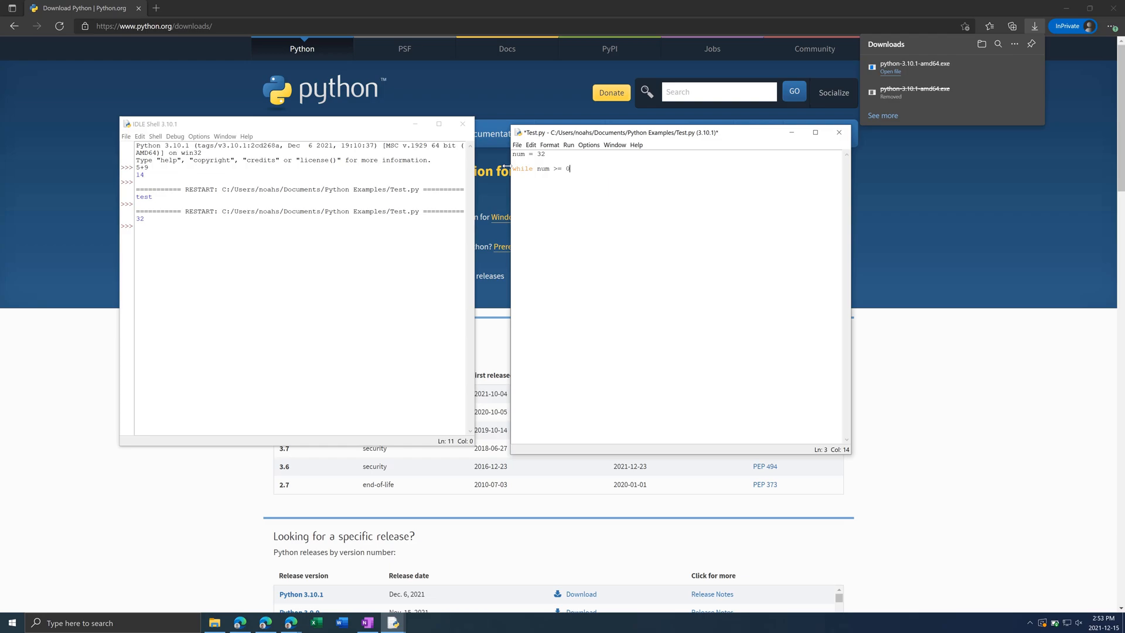
text(:)
text(if num % 2 == 0:)
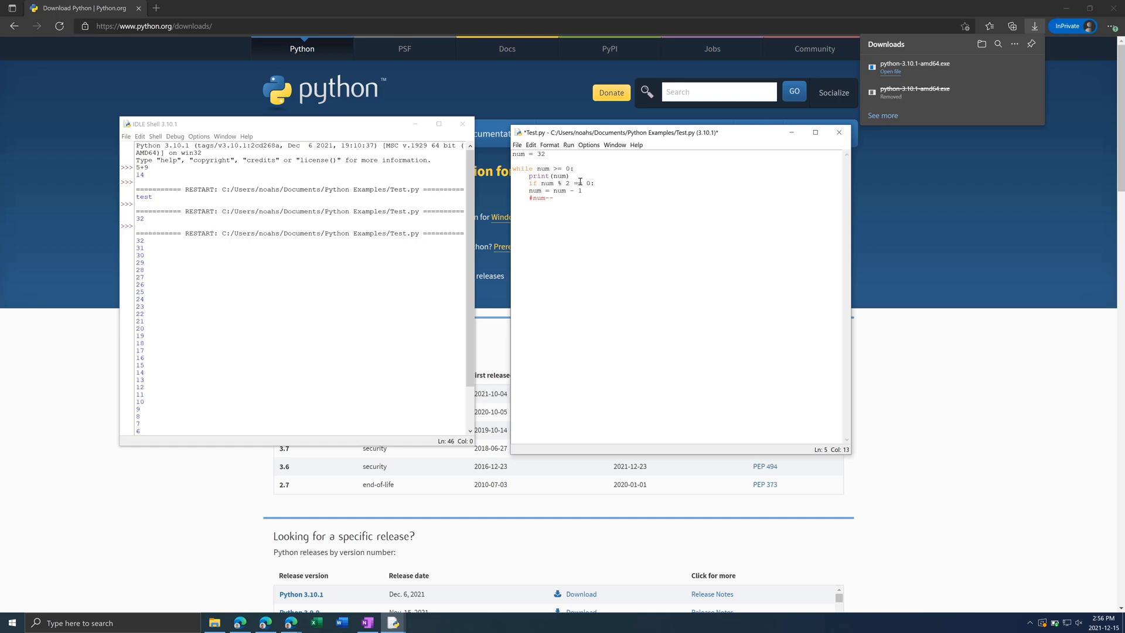
Add print("Even: " + num) under the even-number check inside the loop
text(print("Even: " + num))
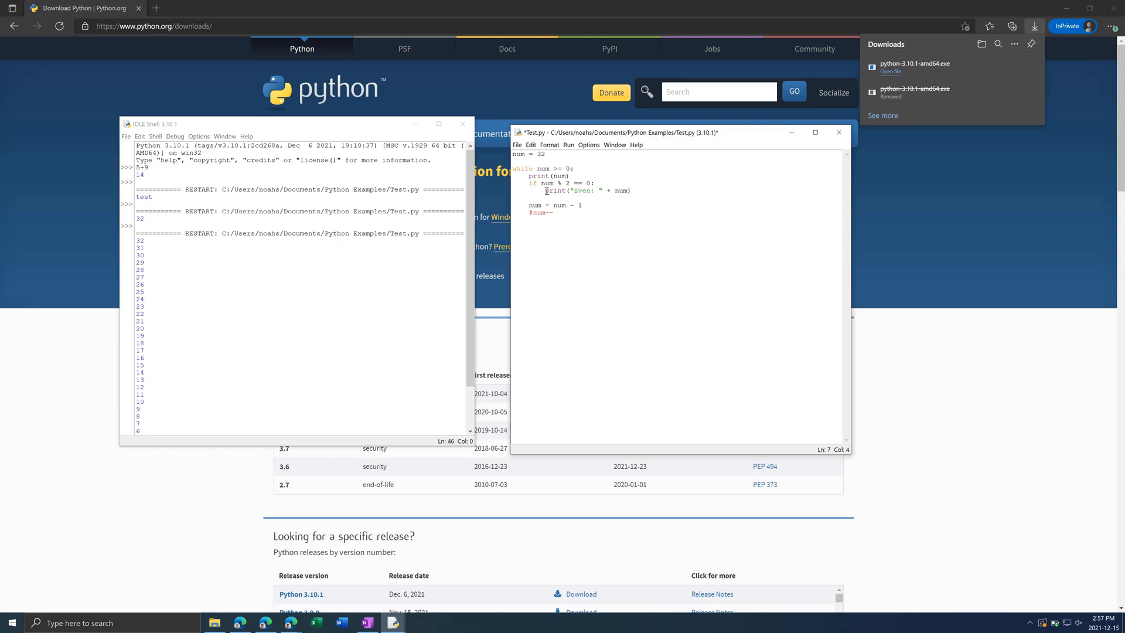
text(elif num == 0:)
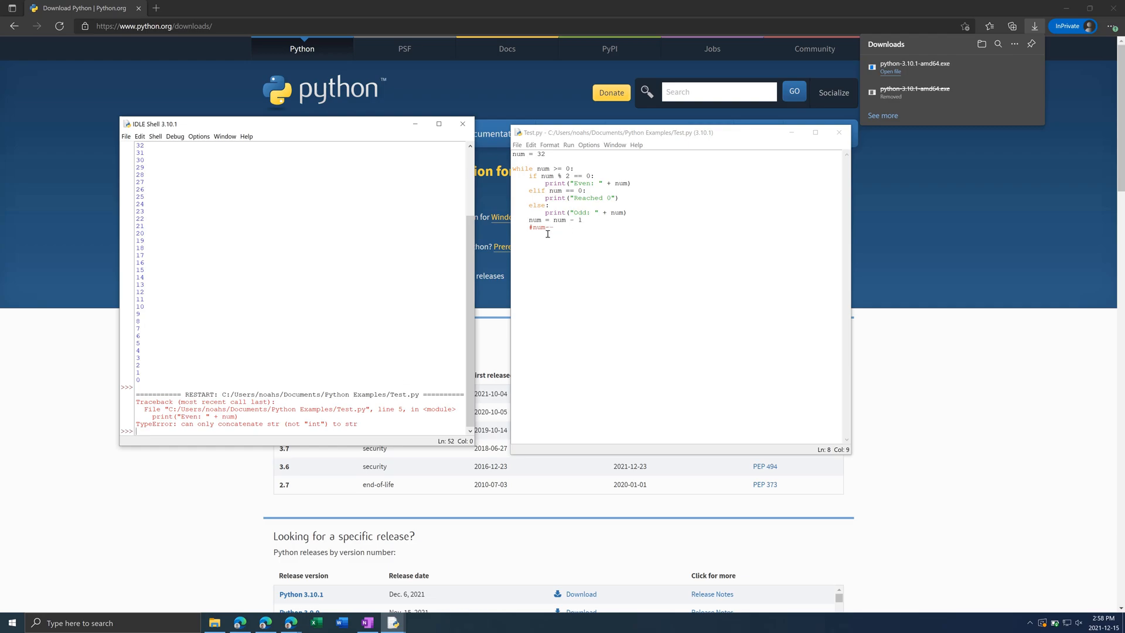
Fix the TypeError by wrapping num in str(num) in the print line
text(str(num)
click(680, 154)
text(input)
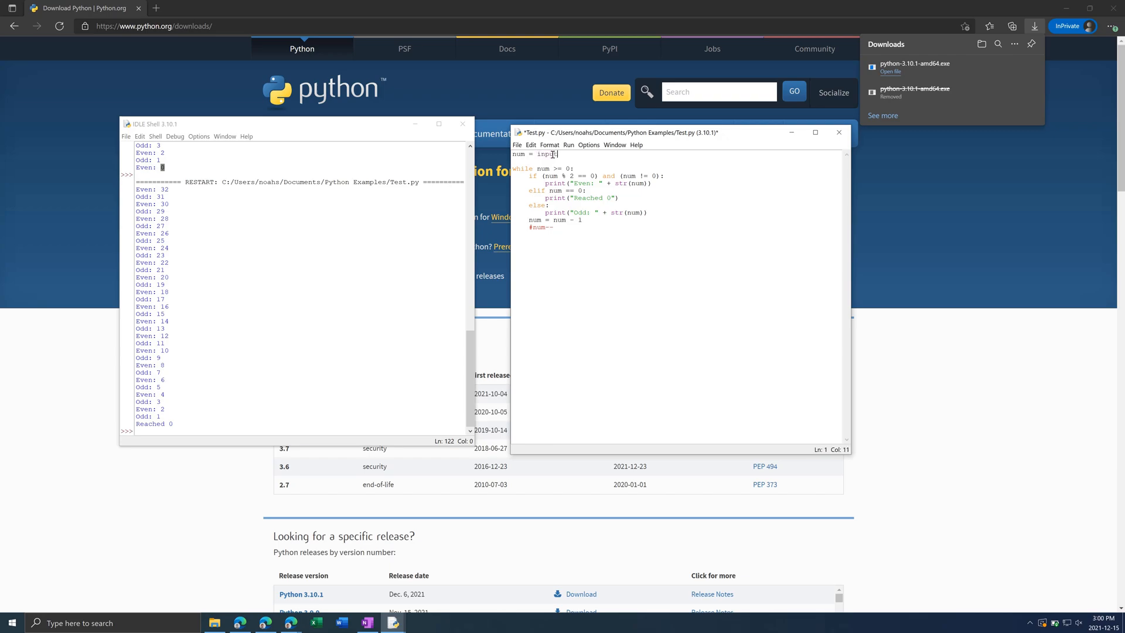
Focus the editor to change num to int(input("Please Enter a Number: "))
click(126, 136)
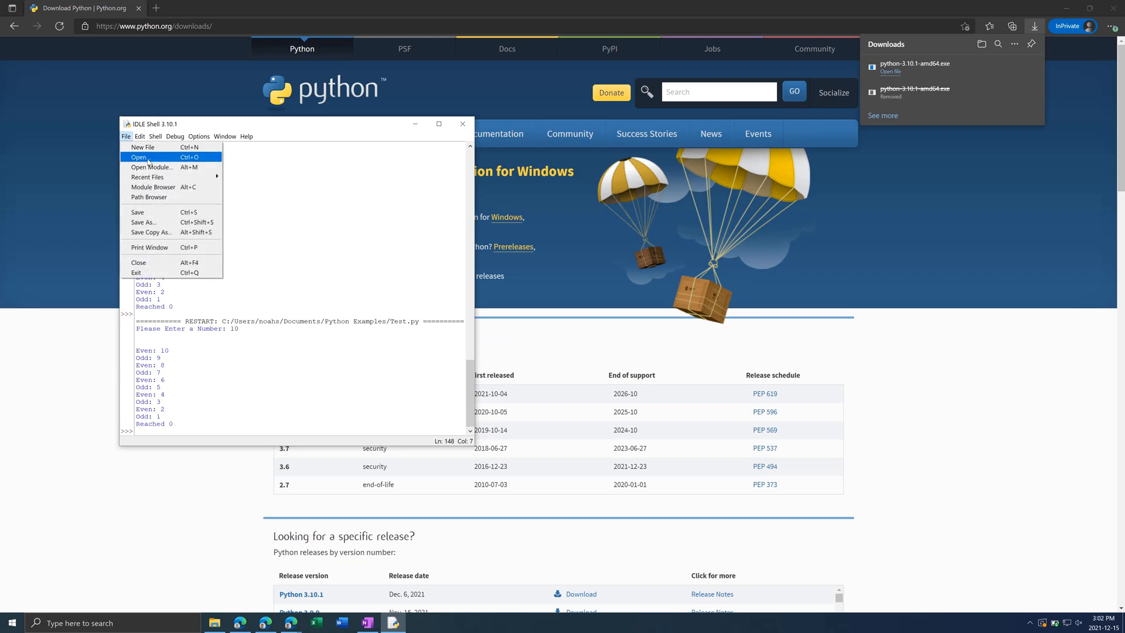